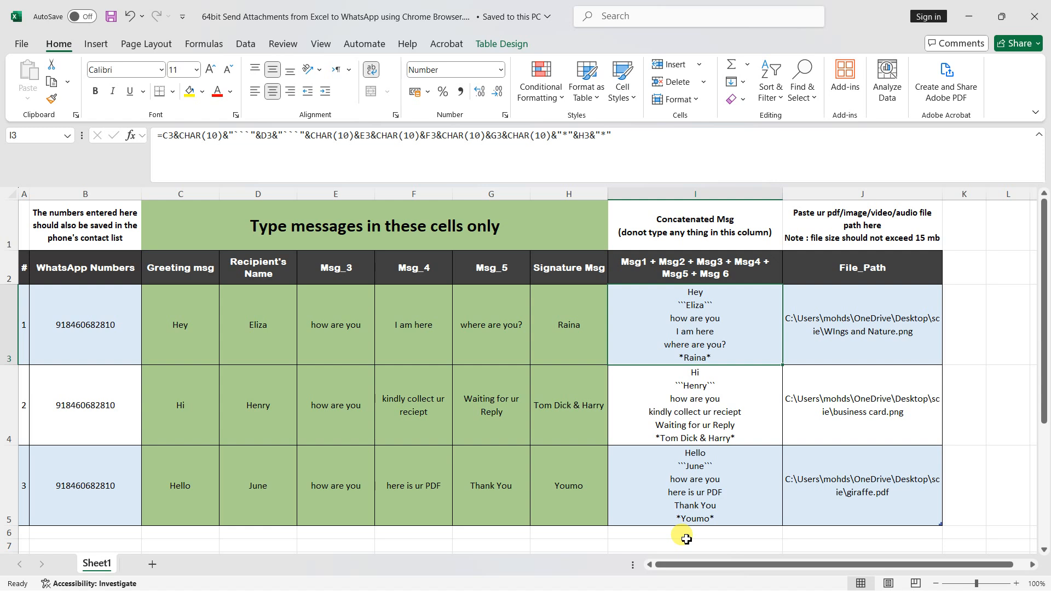
mouse_move(320, 468)
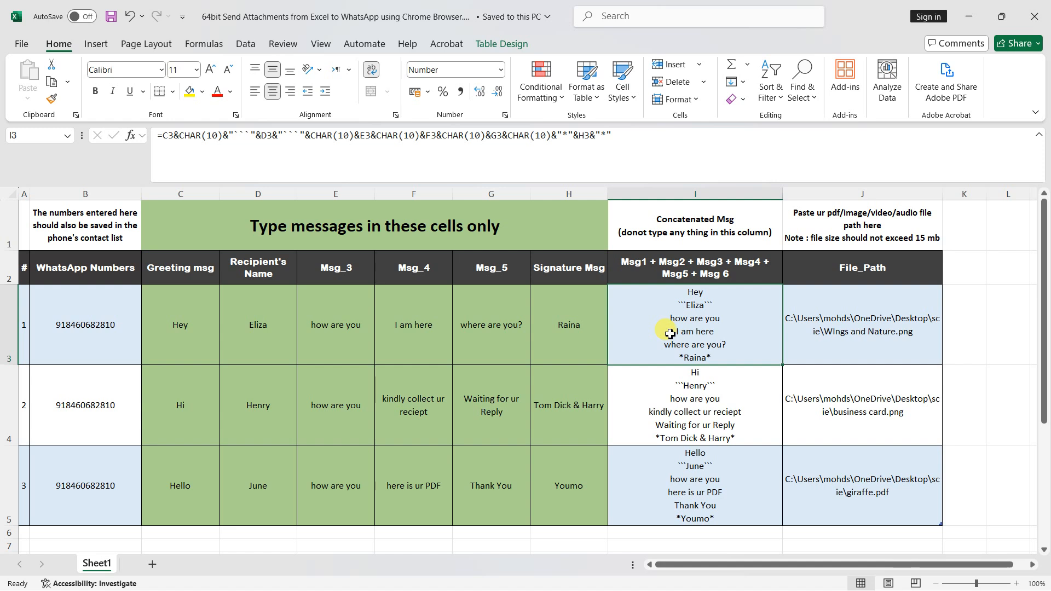
mouse_move(699, 327)
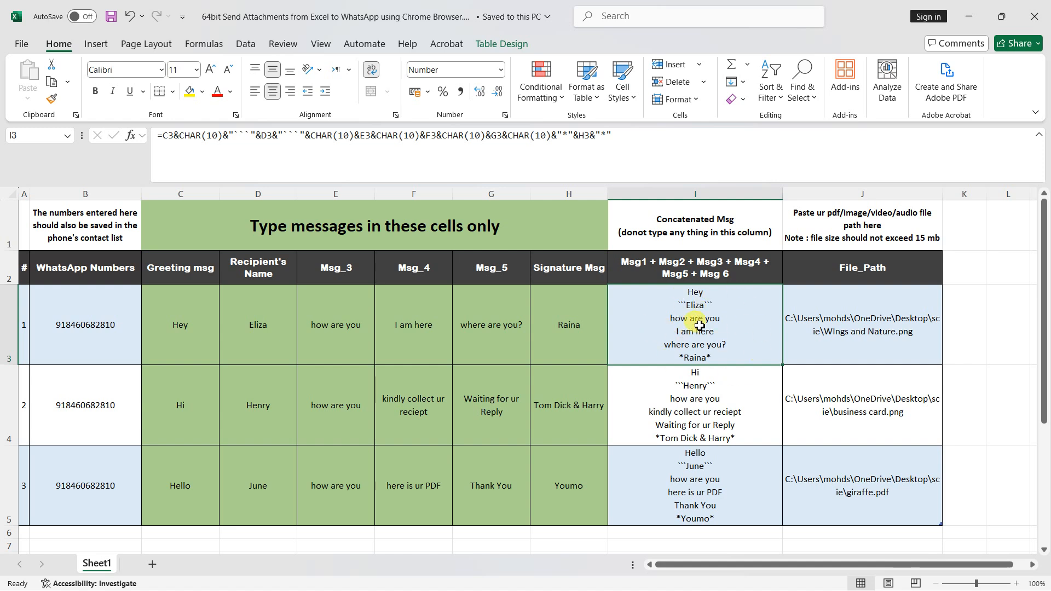
Inspect the first contact's attachment path, then run the Excel_to_WhatsApp macro from the VBA editor
left_click(861, 325)
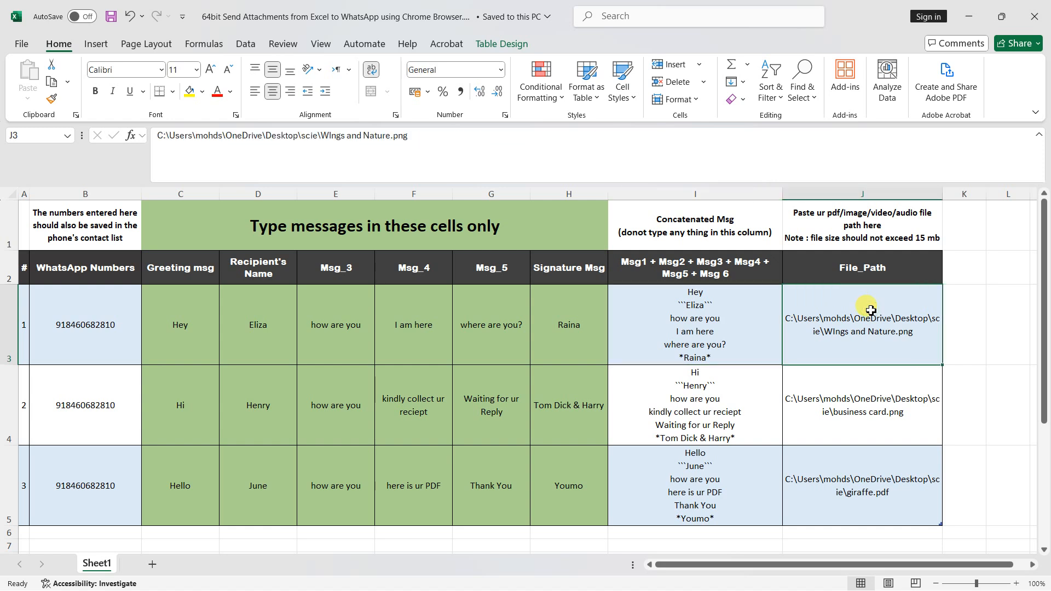
mouse_move(862, 335)
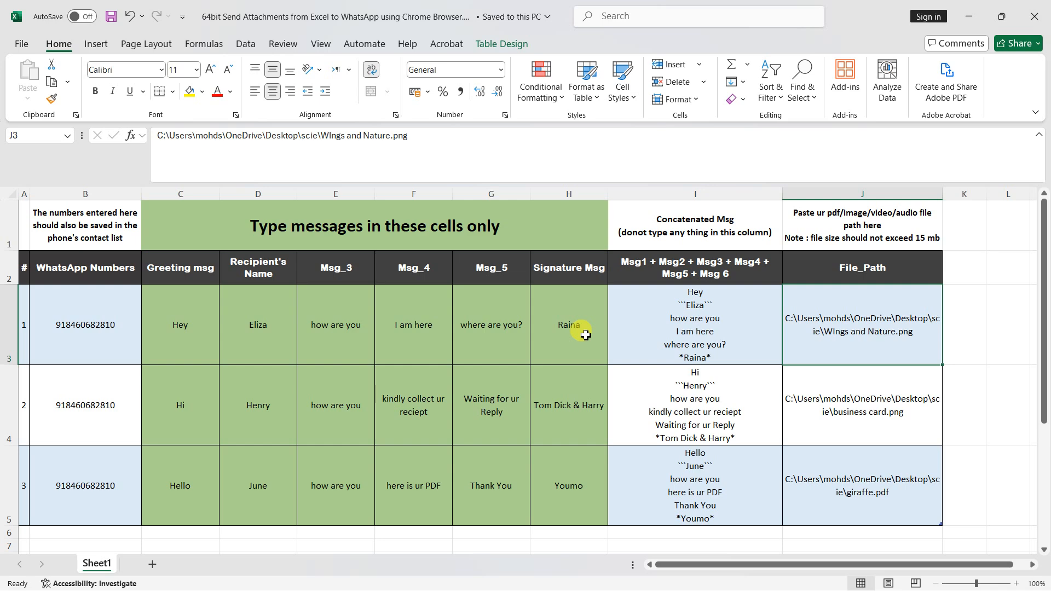
key("Alt+F11")
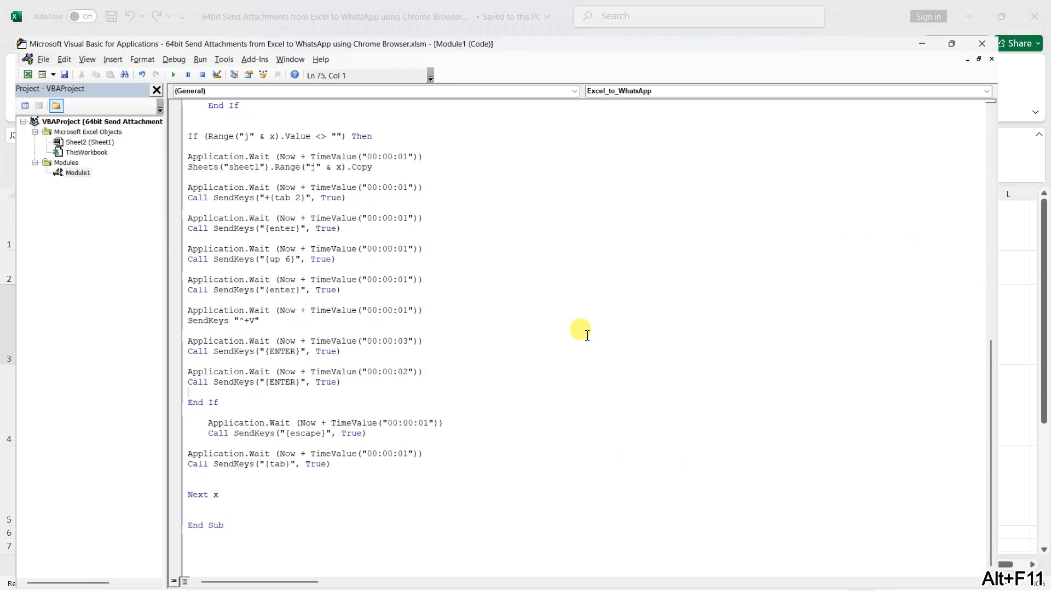
left_click(951, 42)
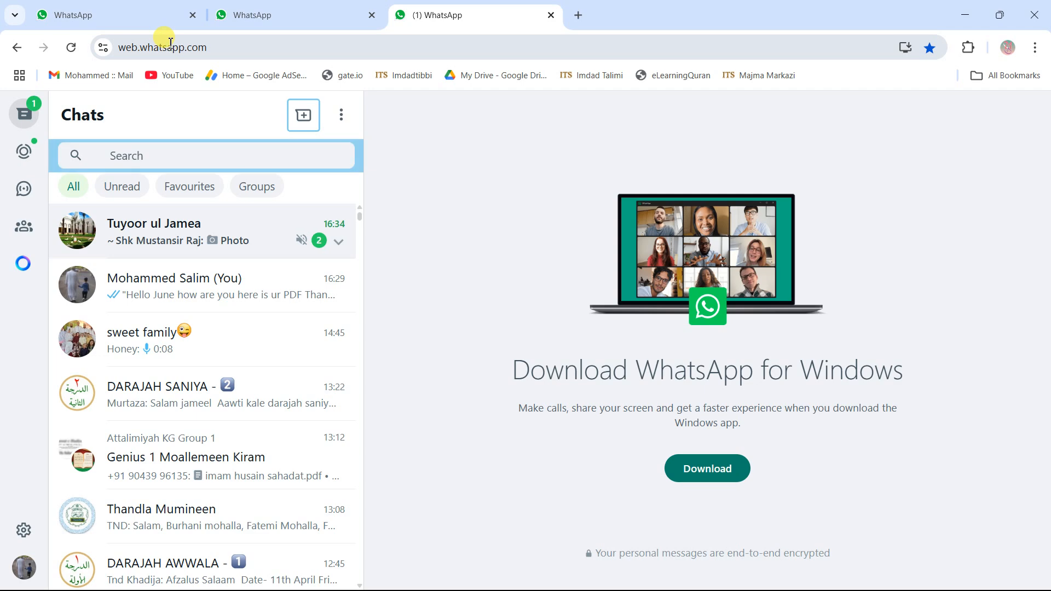
Send Eliza's multi-line greeting and the bird image to the self-chat via Photos & videos
left_click(303, 114)
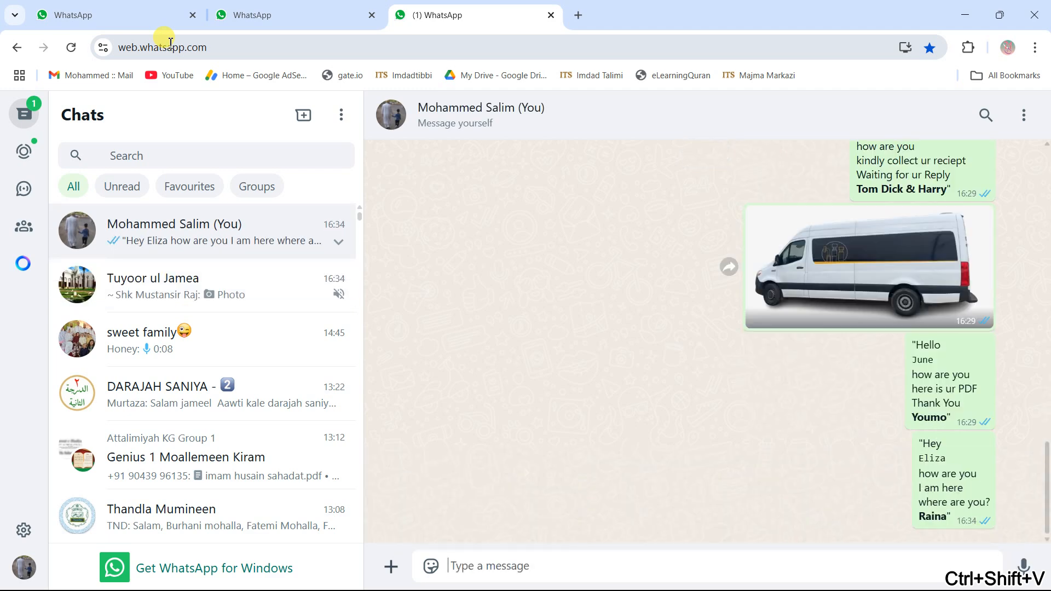
left_click(390, 566)
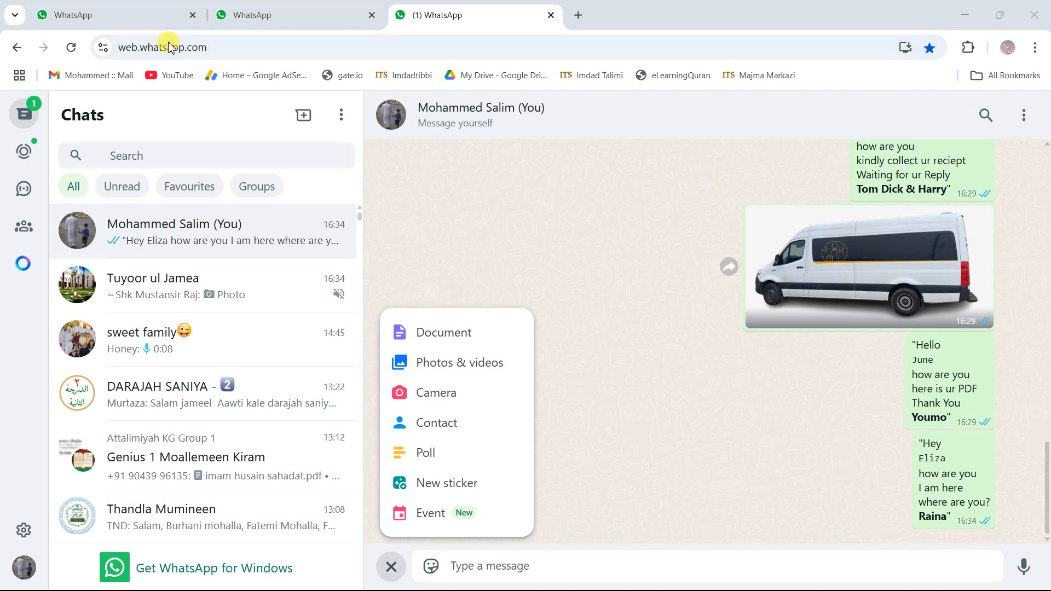
left_click(462, 362)
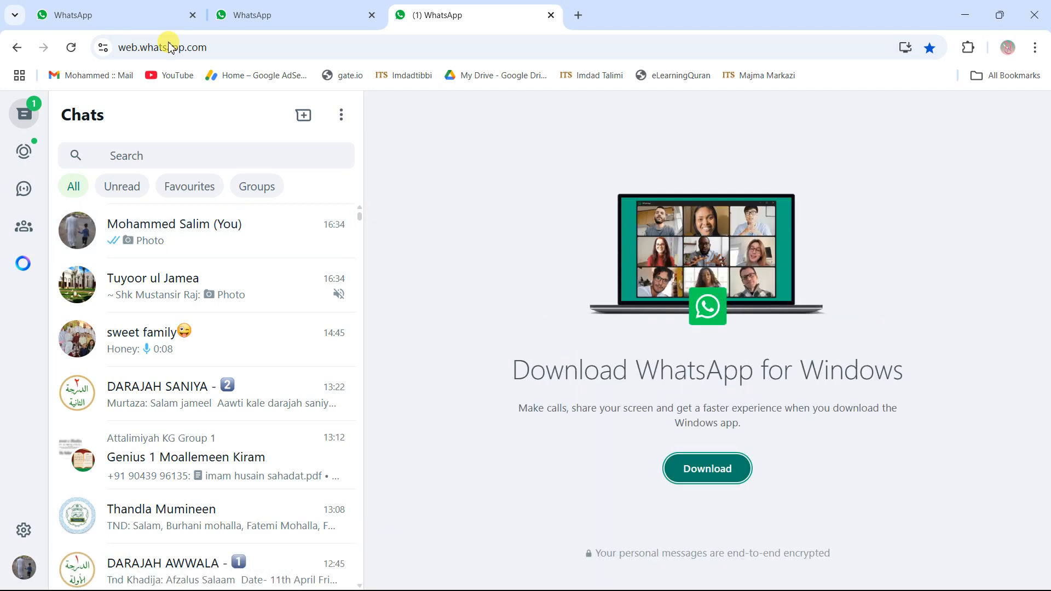
left_click(303, 115)
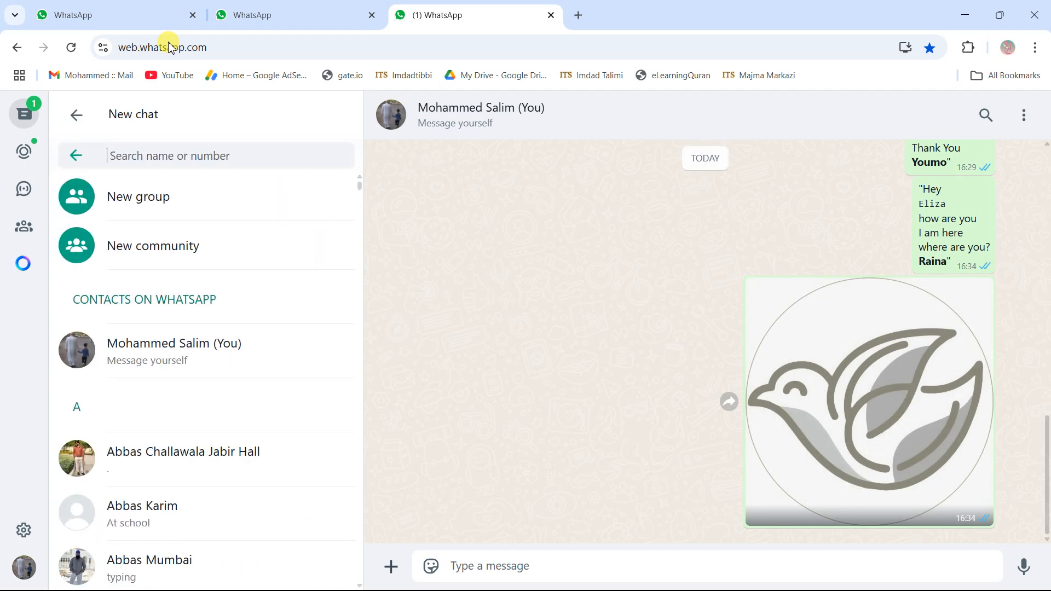
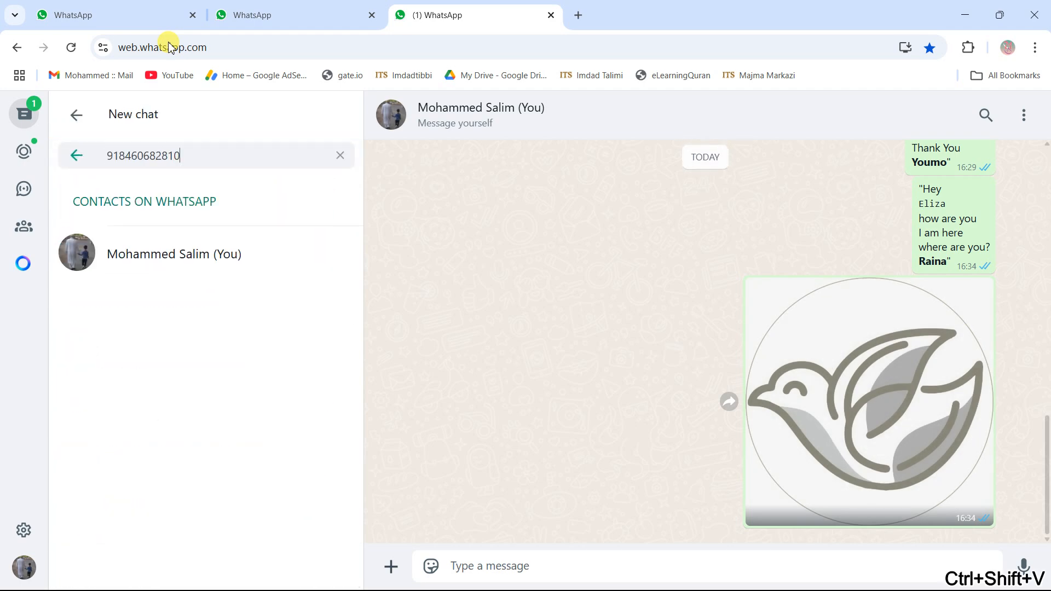
left_click(76, 115)
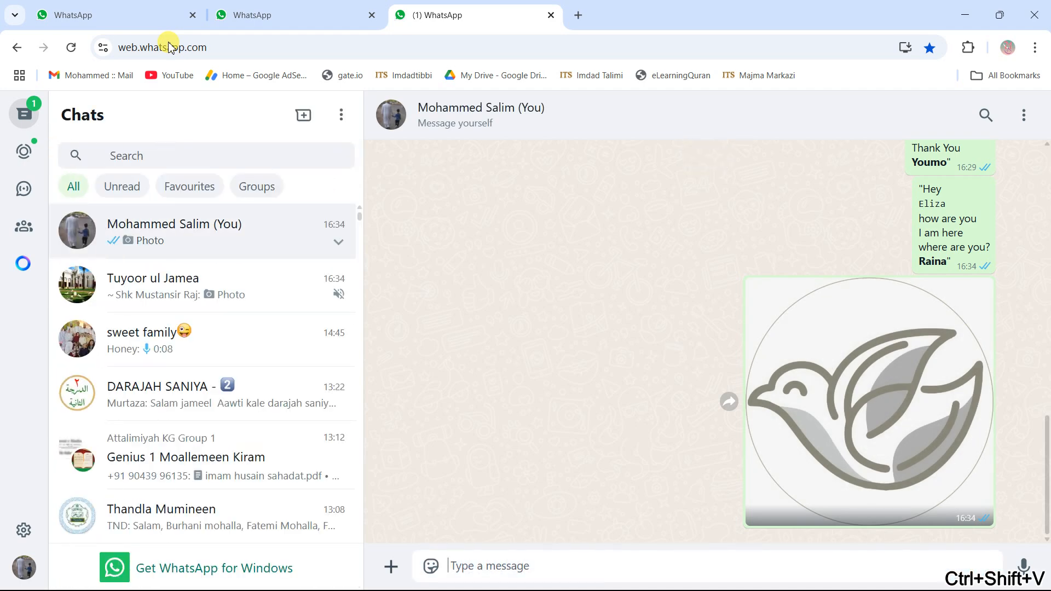
scroll("down", 3)
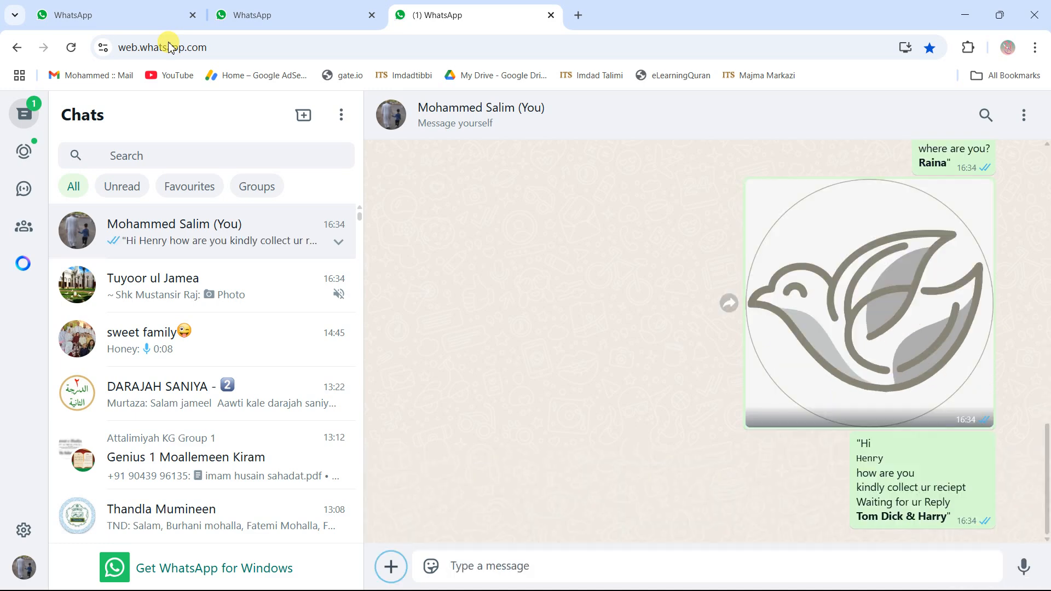
Attach business card.png through Photos & videos and send the van image to the chat
left_click(391, 565)
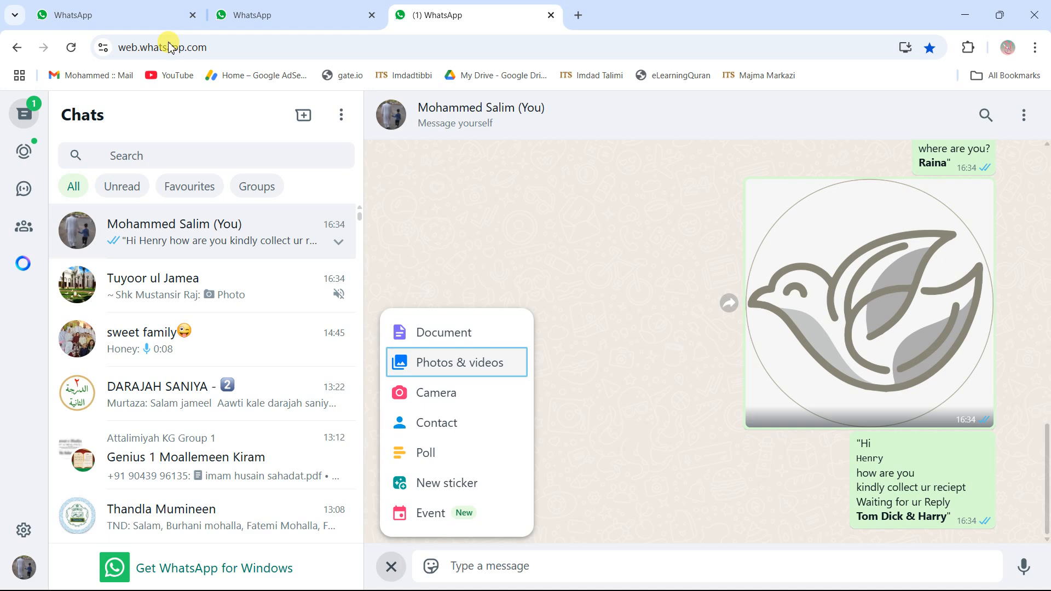
left_click(455, 362)
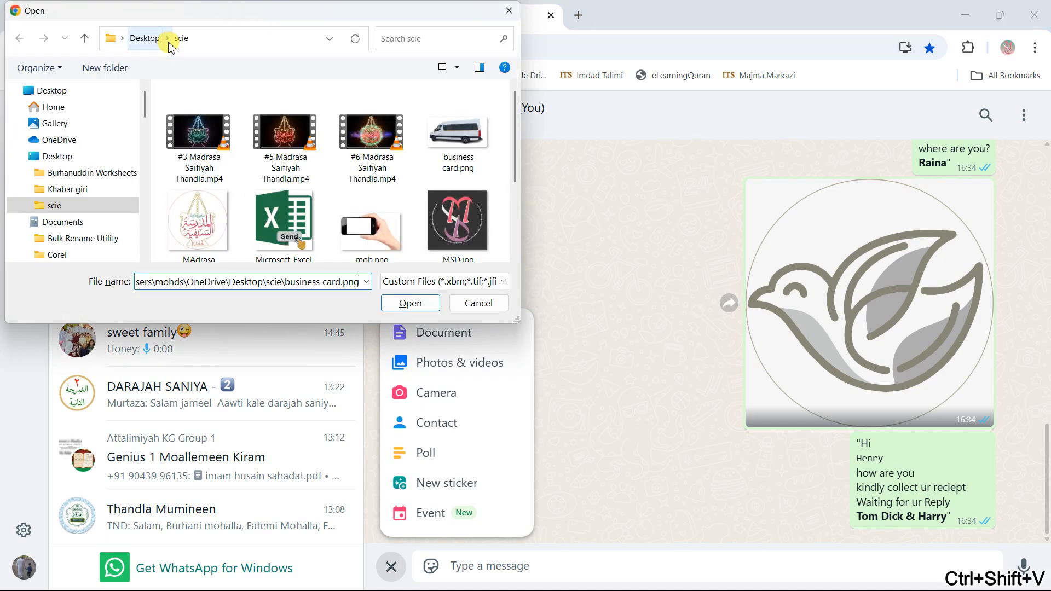
left_click(409, 303)
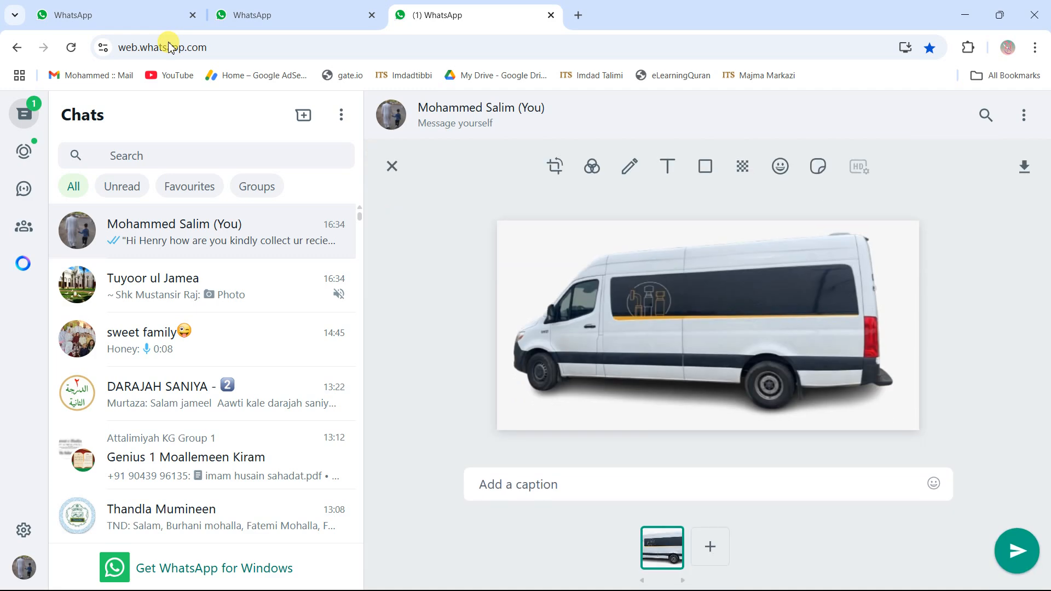
left_click(1015, 550)
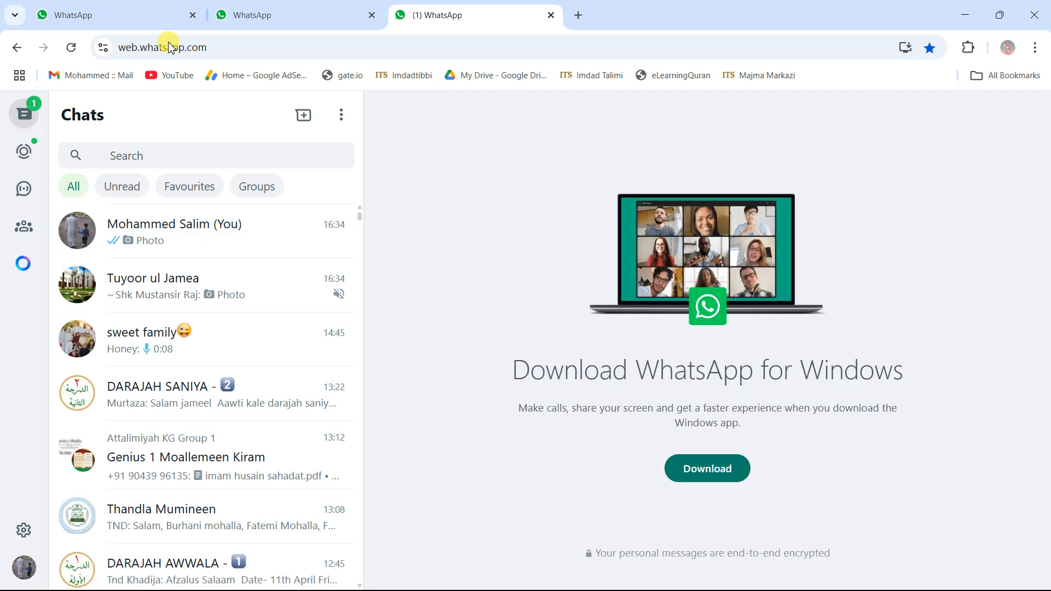
Start a new chat for the third row and paste June's multi-line PDF message
left_click(174, 231)
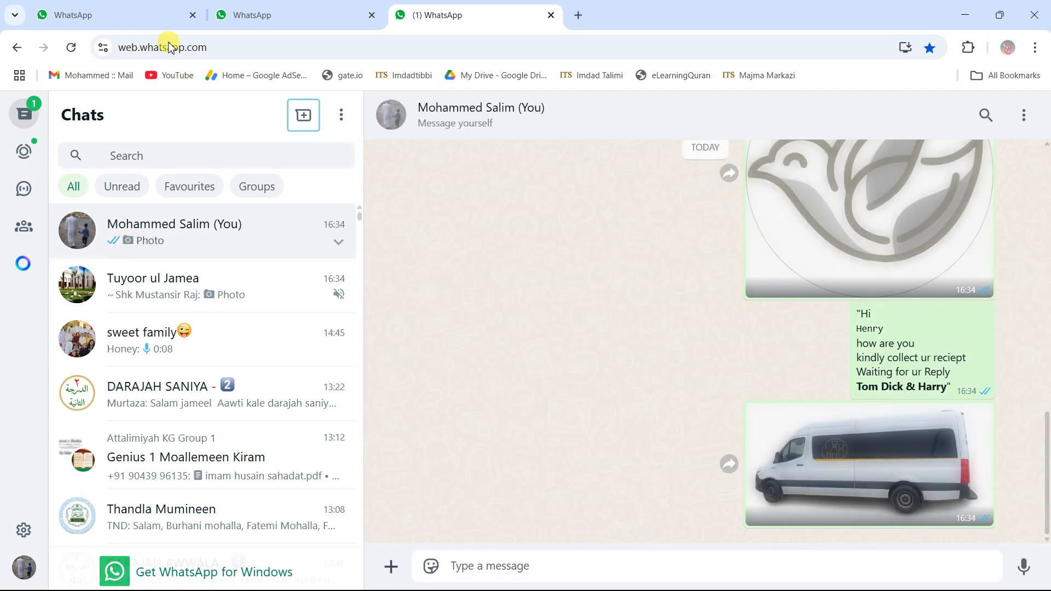
left_click(303, 115)
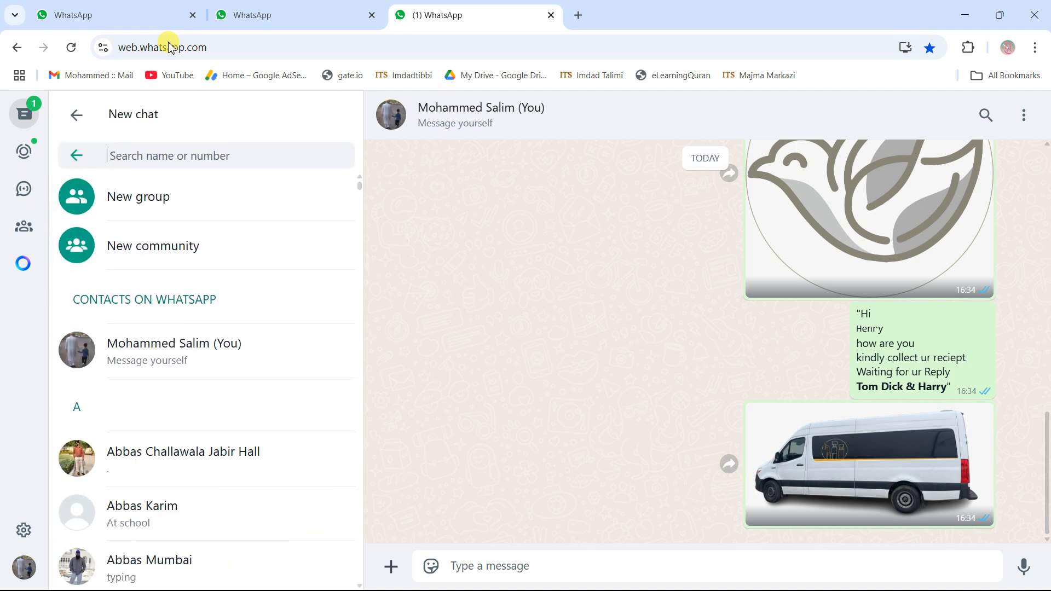
left_click(77, 115)
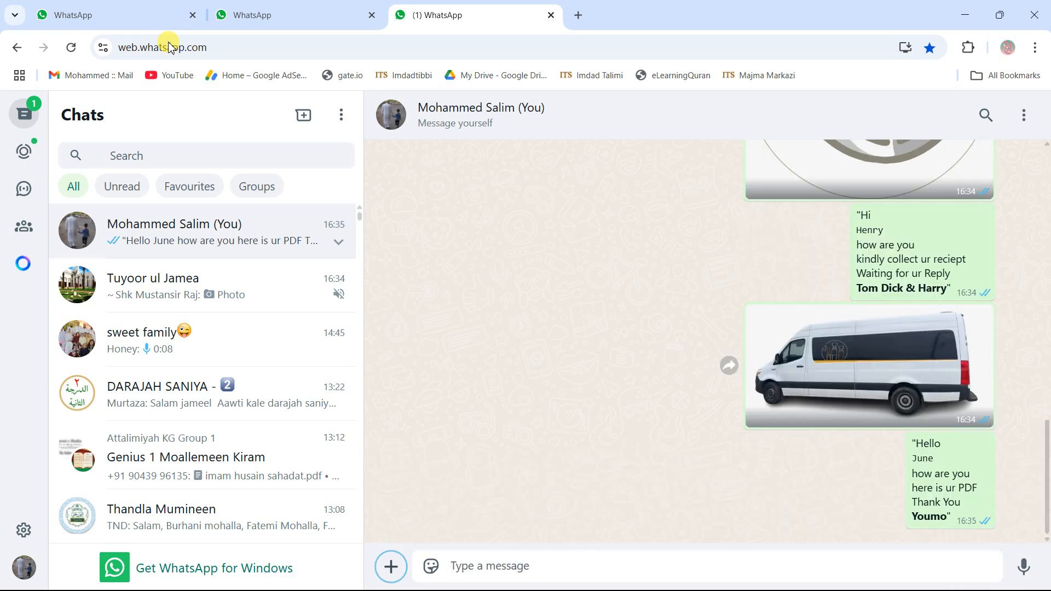
Attach the two-page giraffe.pdf through the Open dialog and send it to the chat
left_click(390, 566)
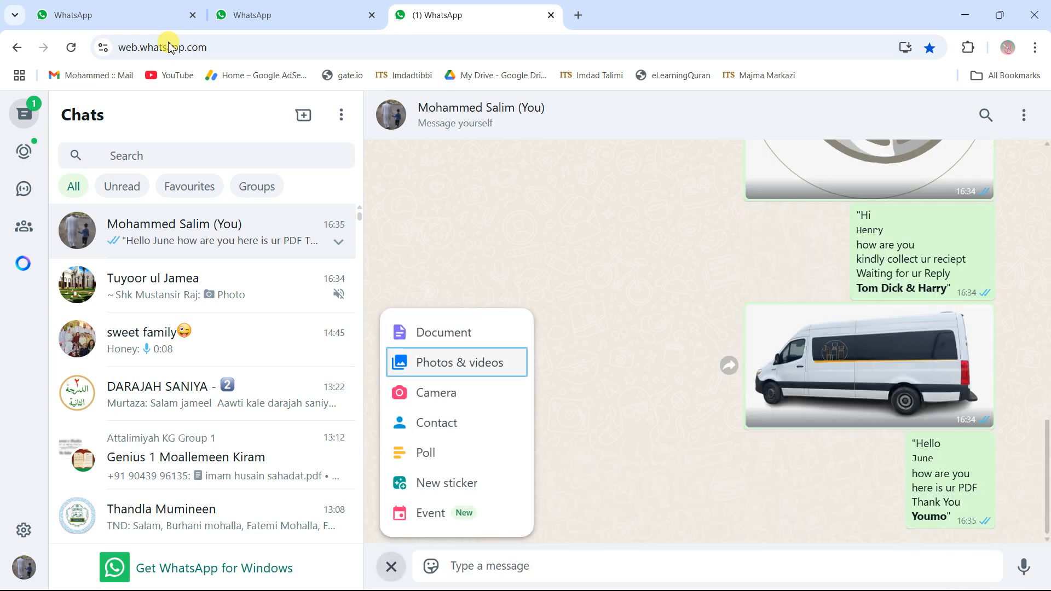
left_click(457, 362)
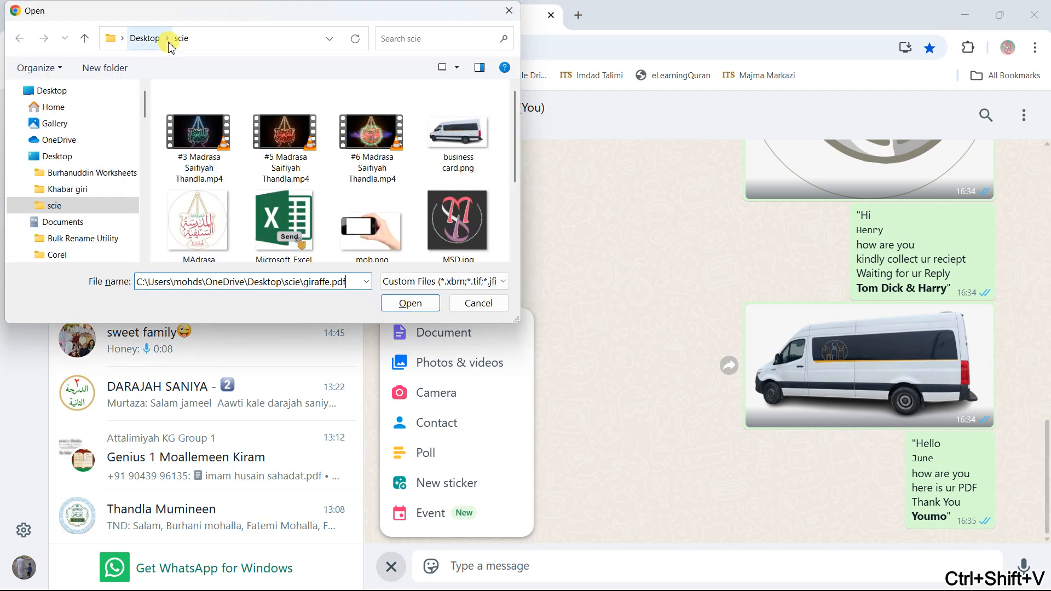
left_click(409, 303)
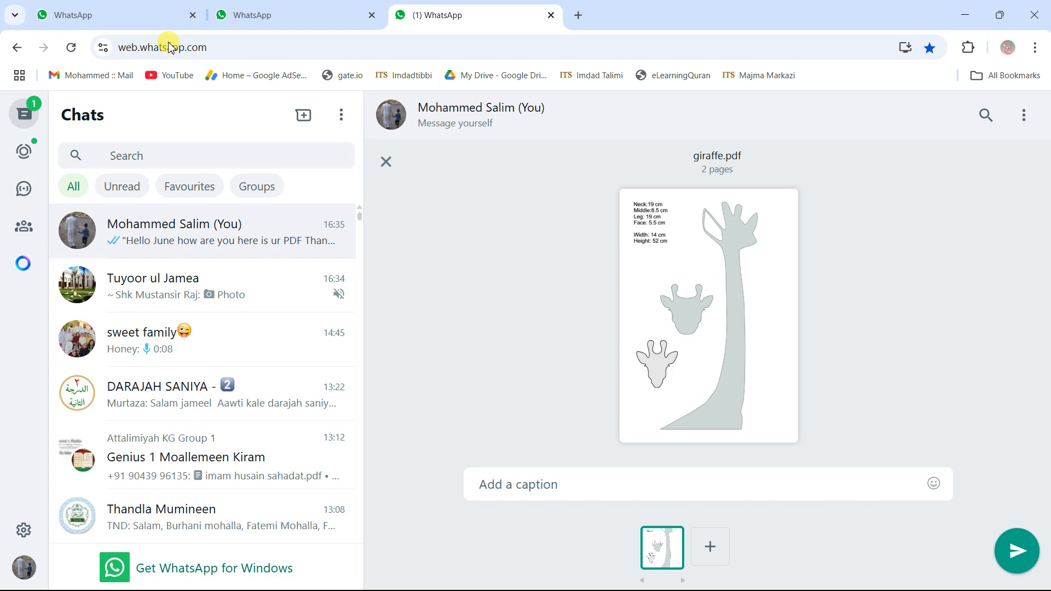
left_click(387, 162)
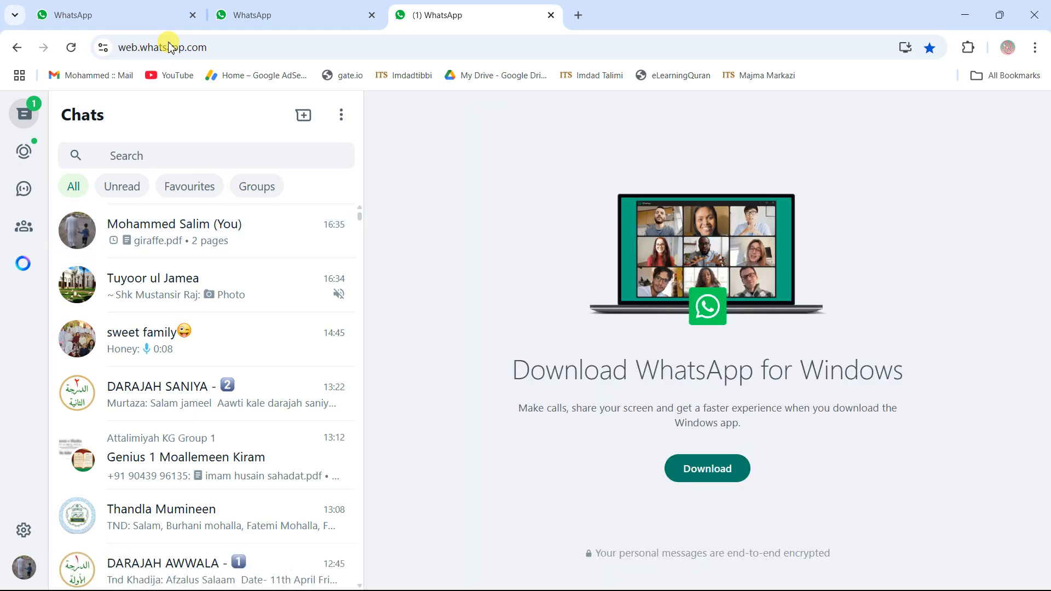